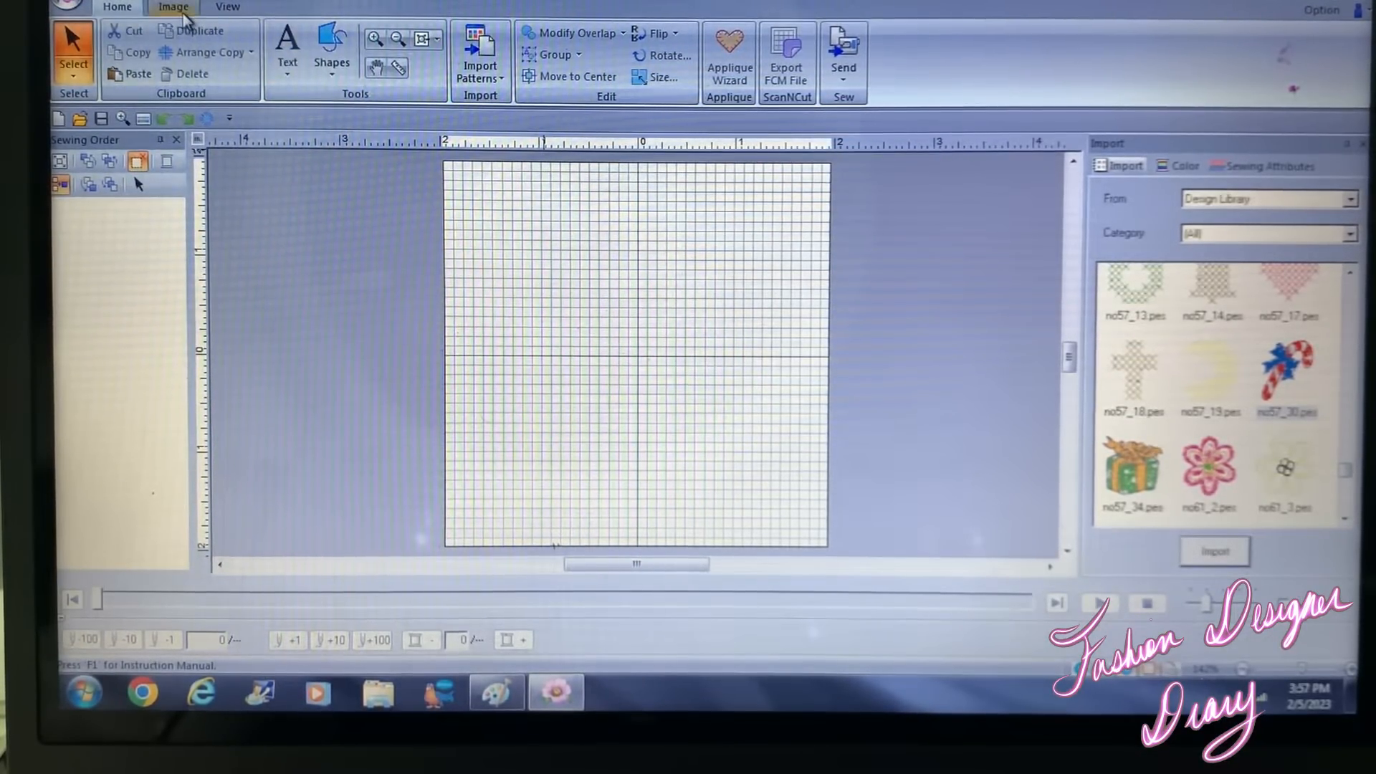
Bring up the open-image-from-file dialog via the Image tools
left_click(174, 6)
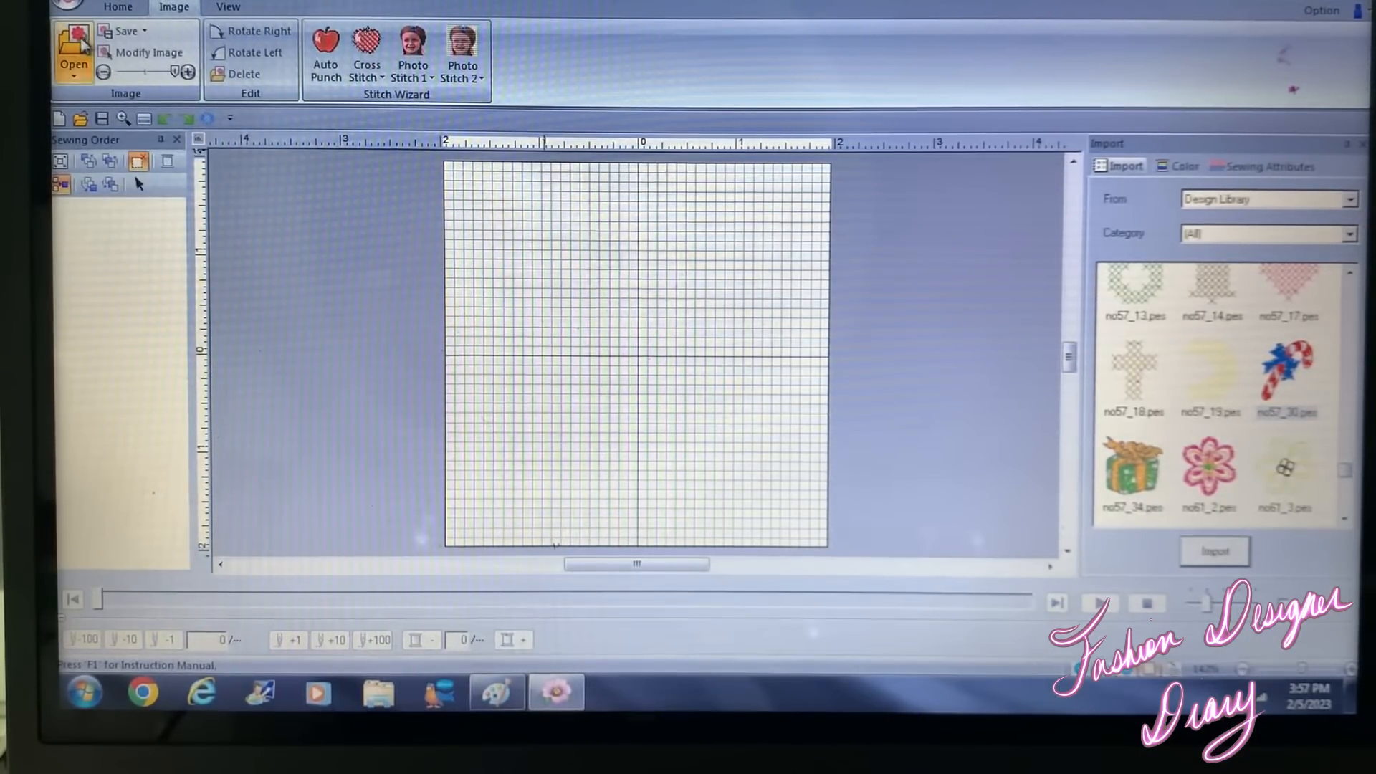
left_click(71, 49)
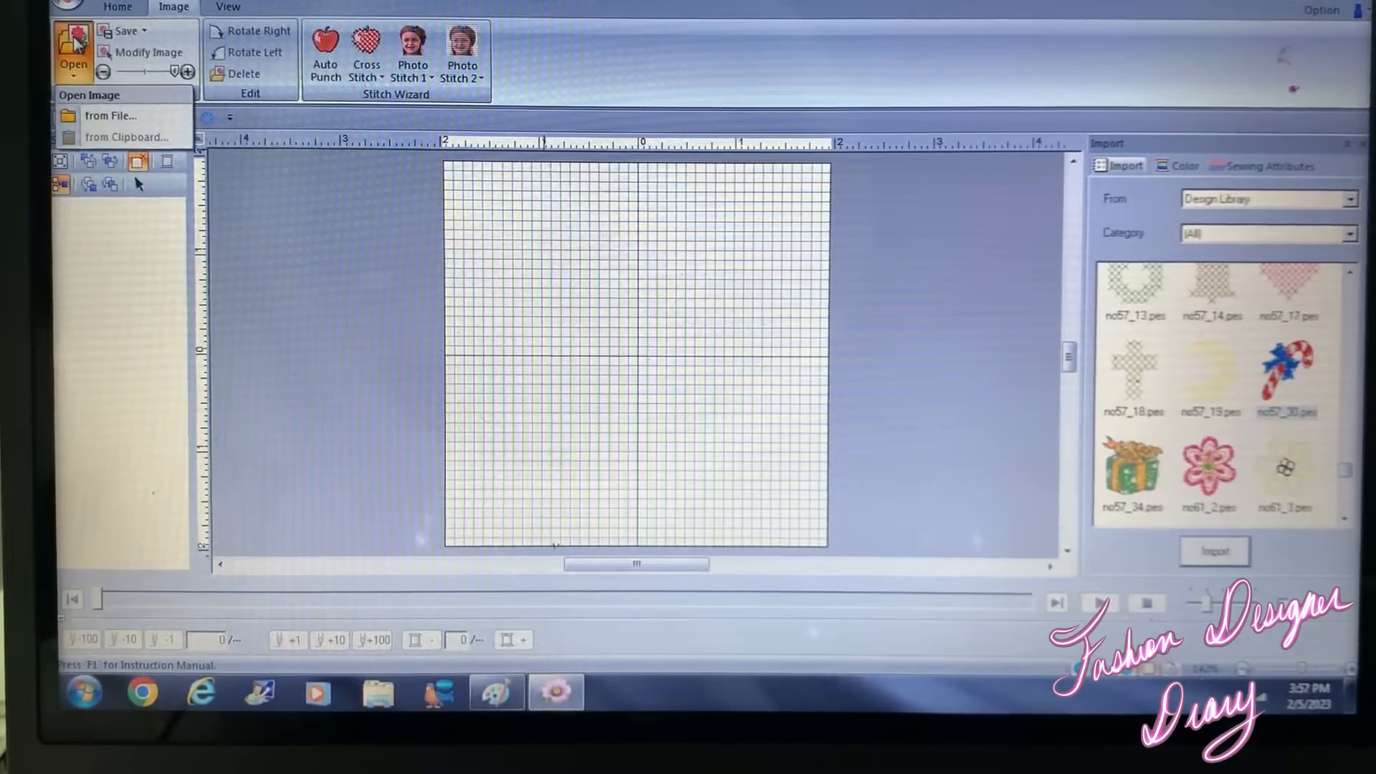
left_click(110, 115)
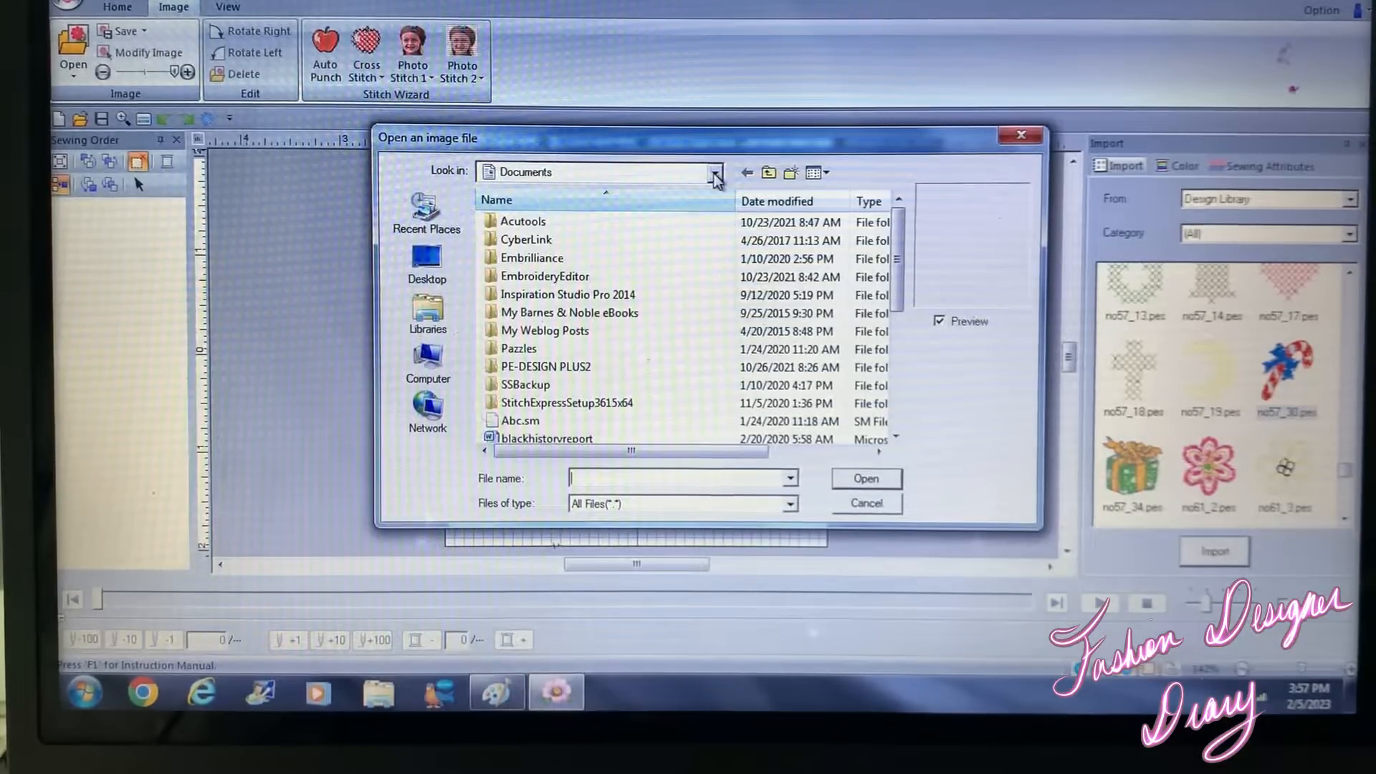
mouse_move(444, 255)
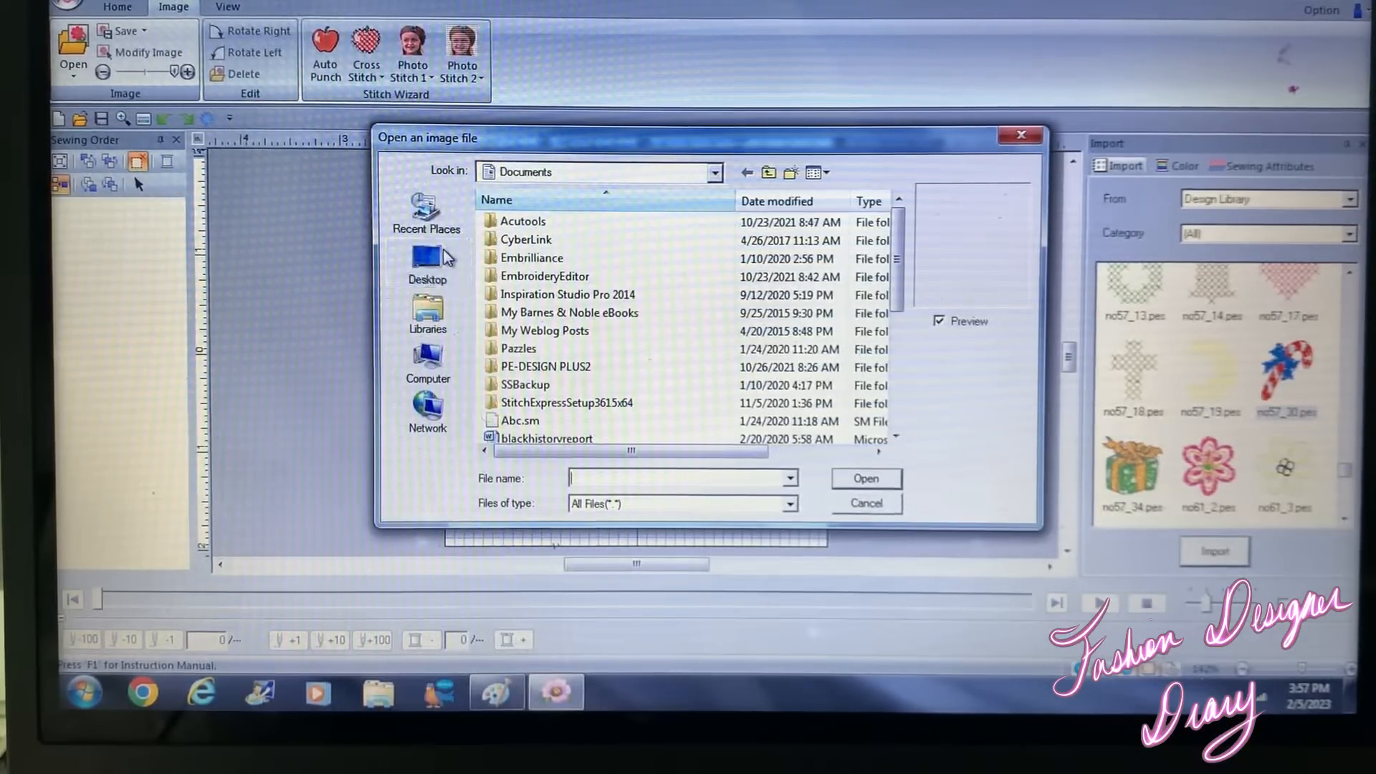
Open the heart outline JPEG 'R' from the Desktop onto the canvas
left_click(427, 264)
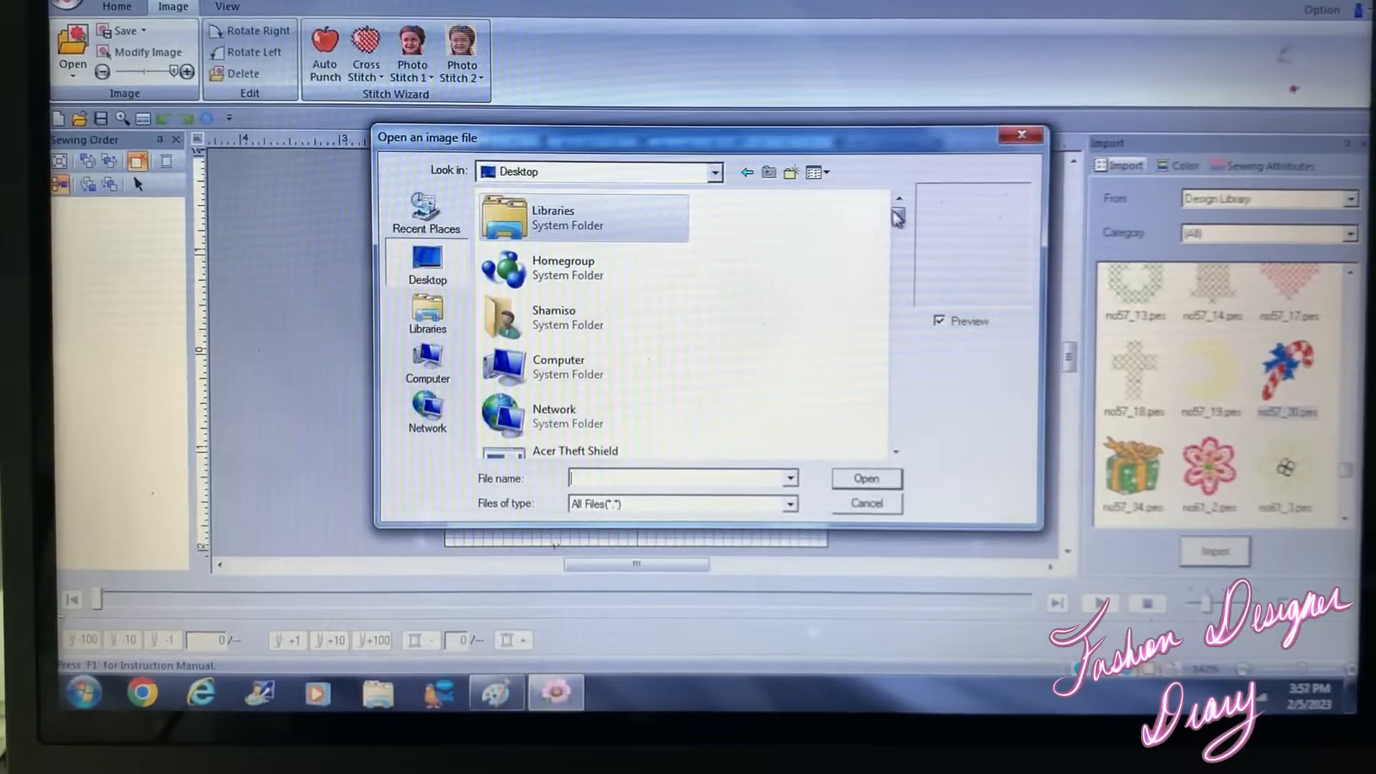
scroll("down", 3)
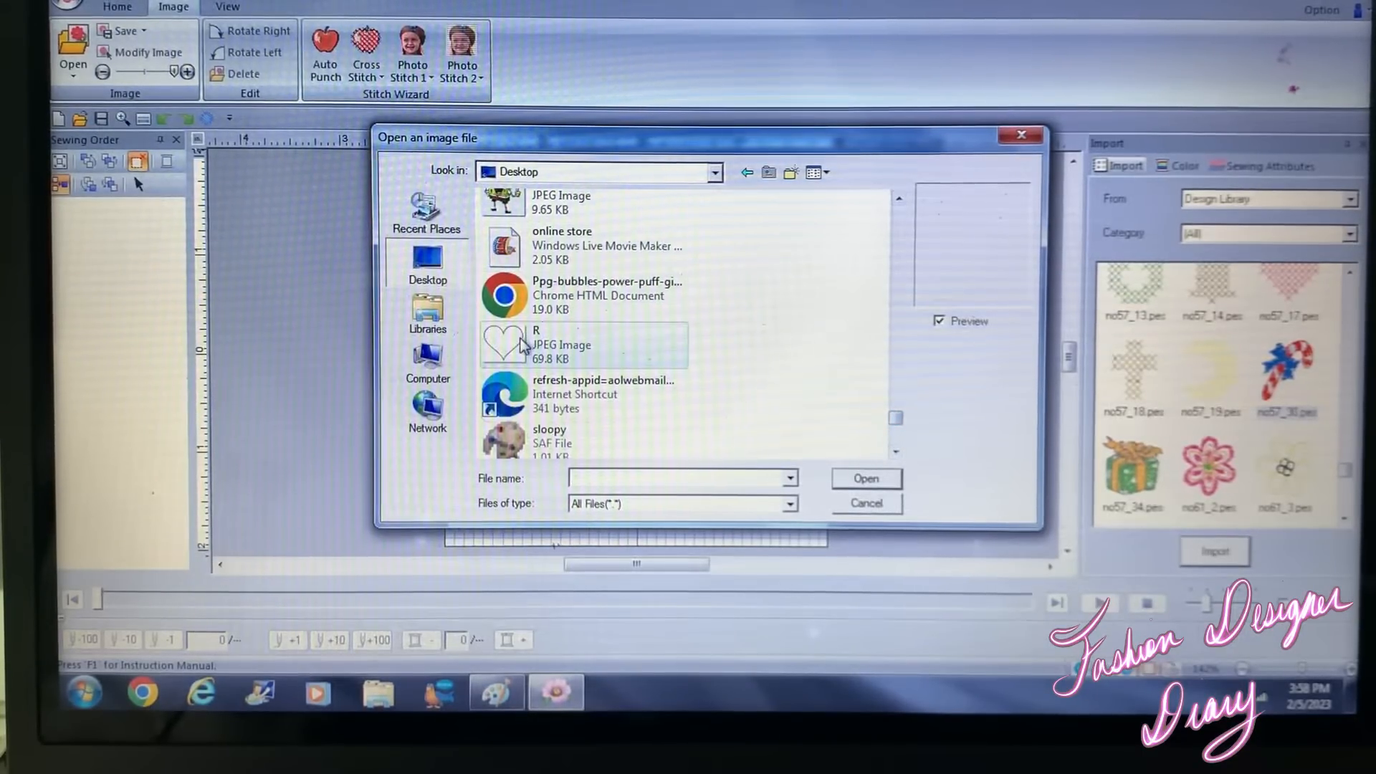
left_click(562, 344)
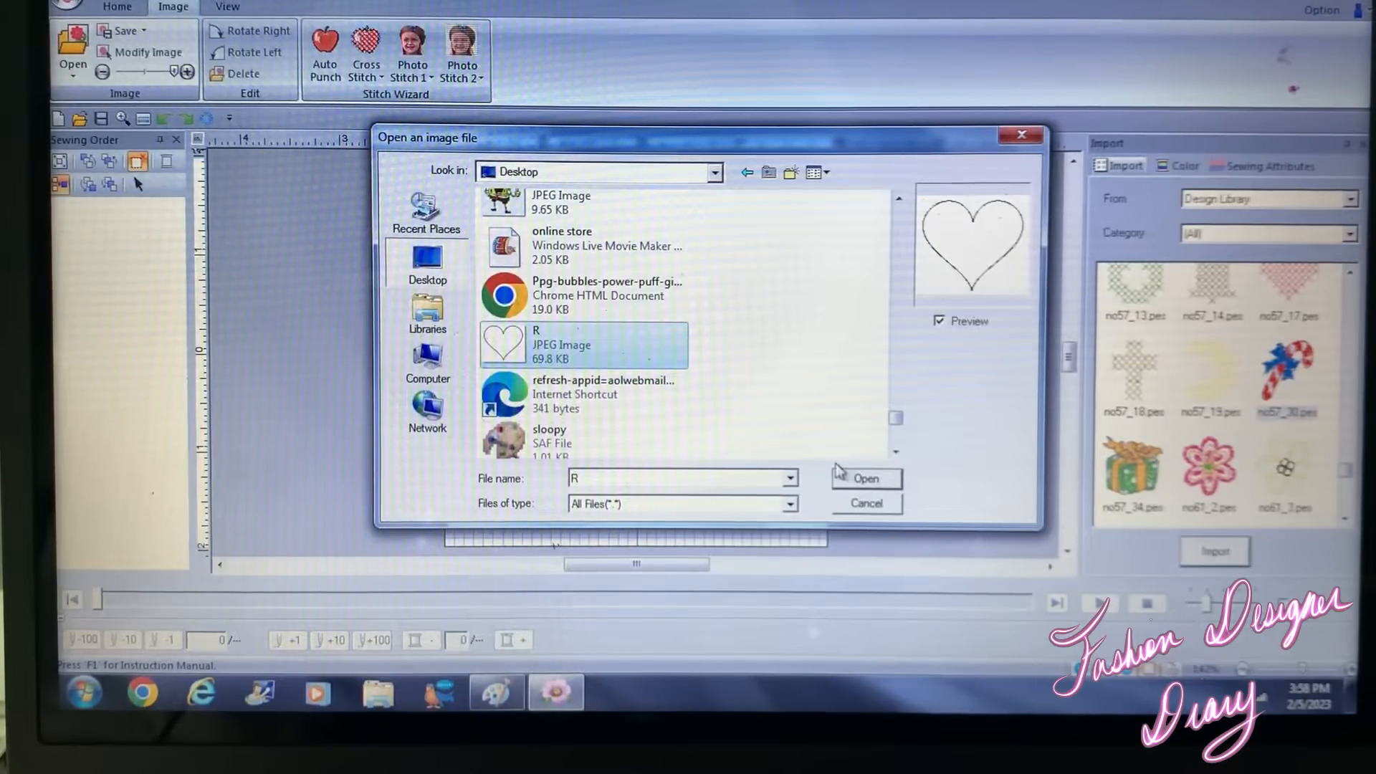
left_click(867, 479)
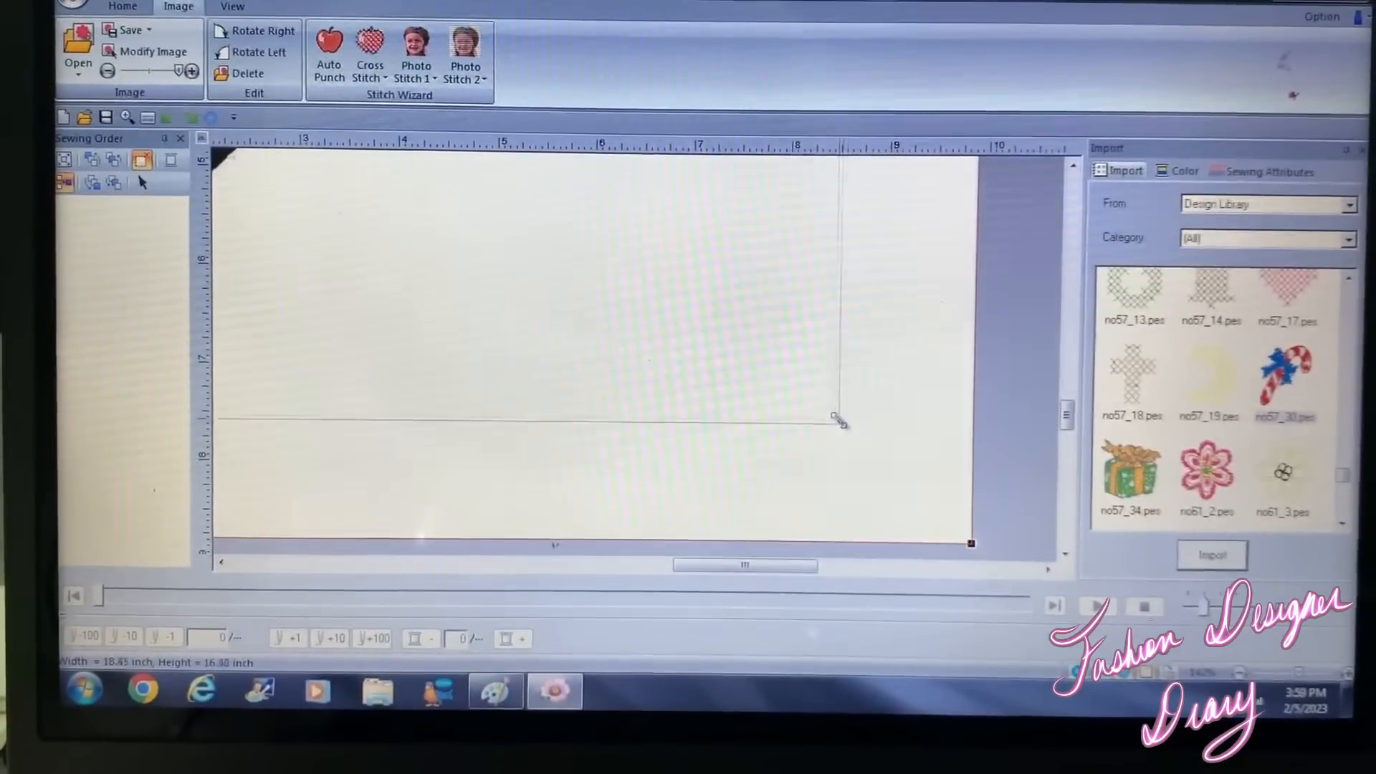
Shrink the heart image by its corner handle to roughly 12.9 by 11.5 inches
left_click_drag(841, 420, 603, 216)
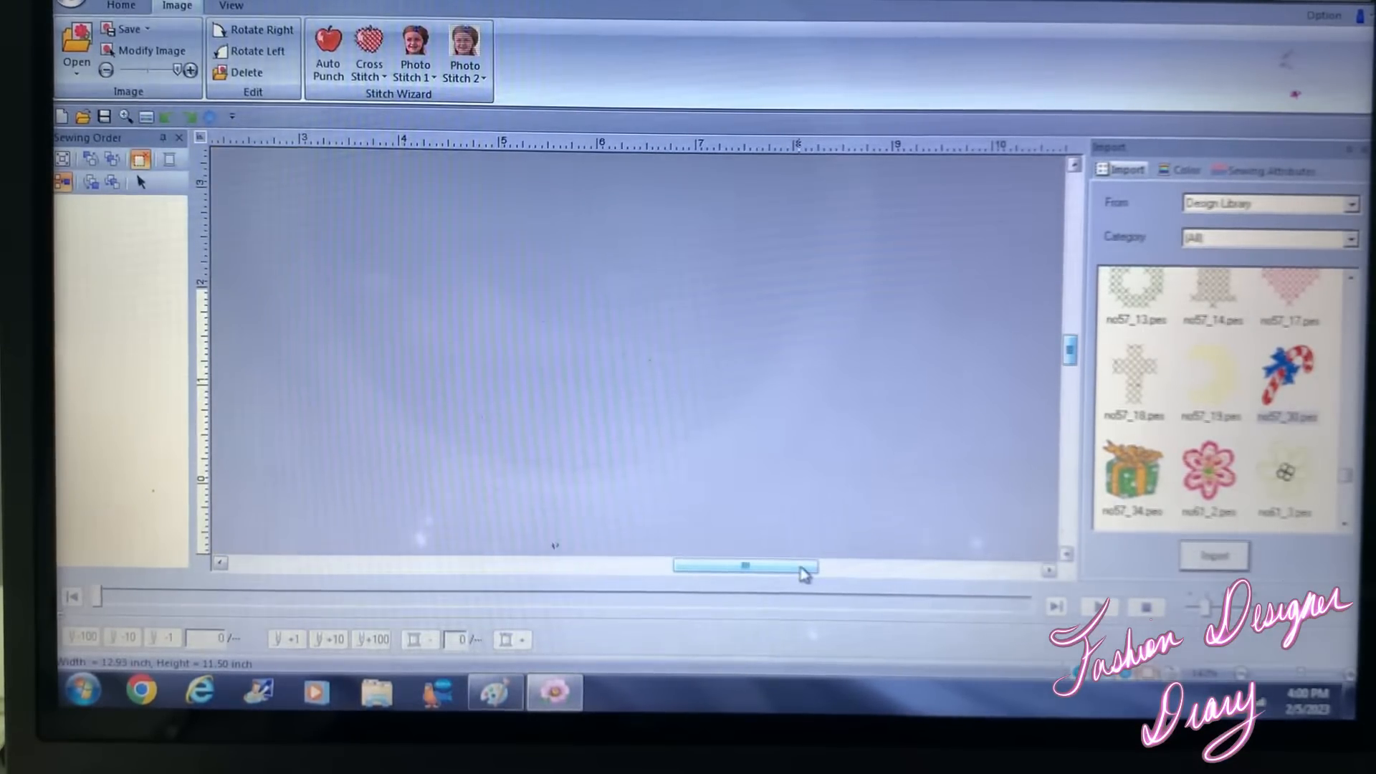
Scroll the canvas horizontally to bring the hoop page back into view
left_click_drag(743, 566, 689, 569)
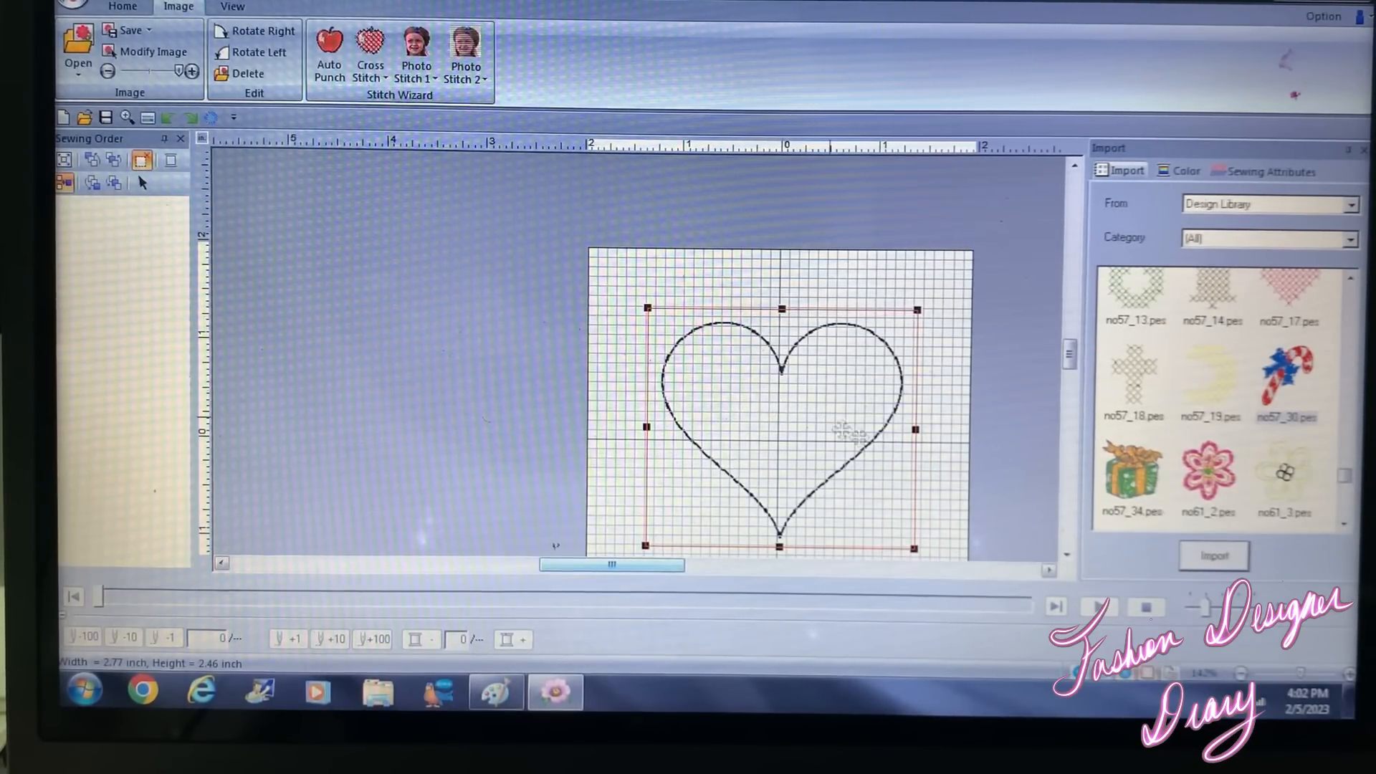
left_click(1049, 557)
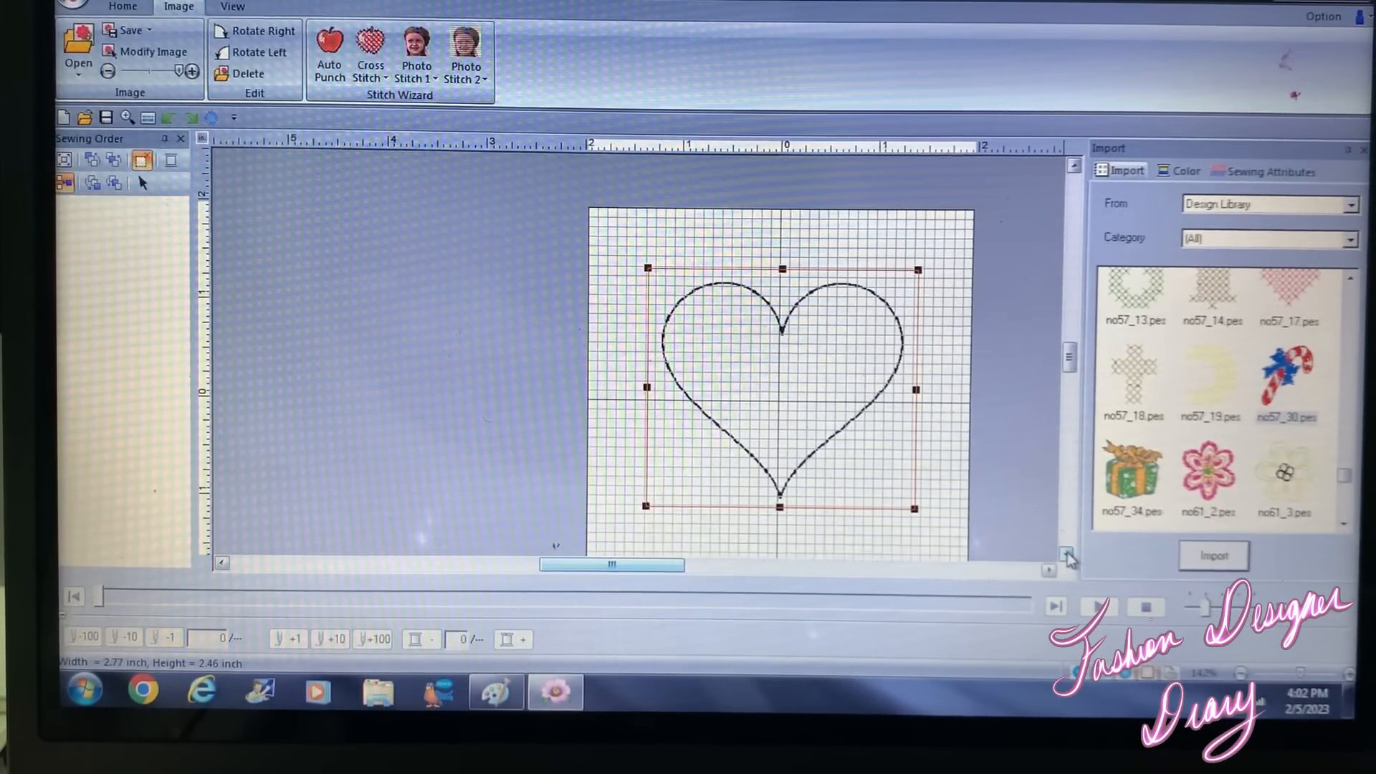